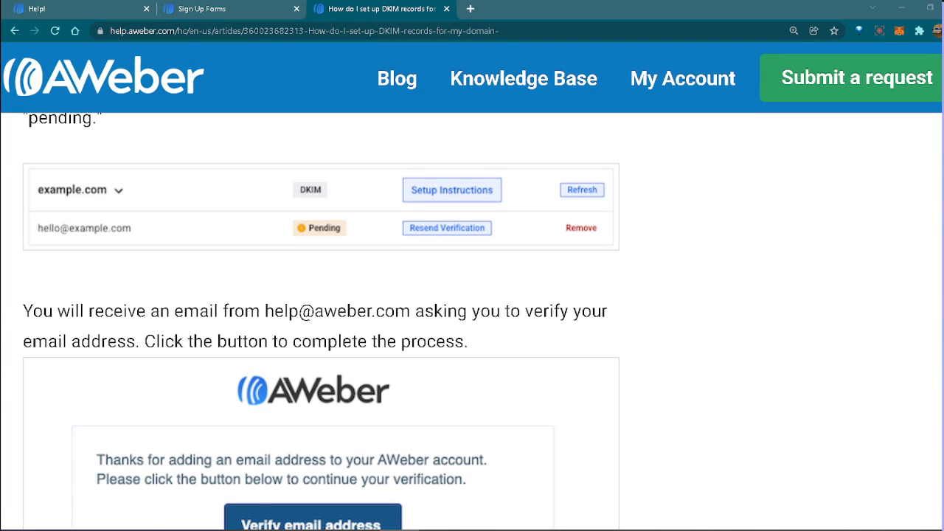
mouse_move(869, 323)
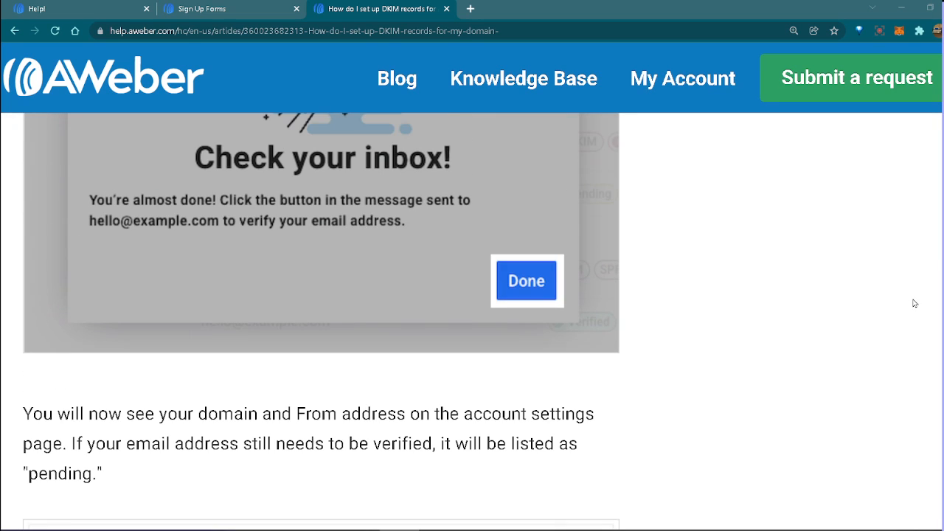
mouse_move(793, 257)
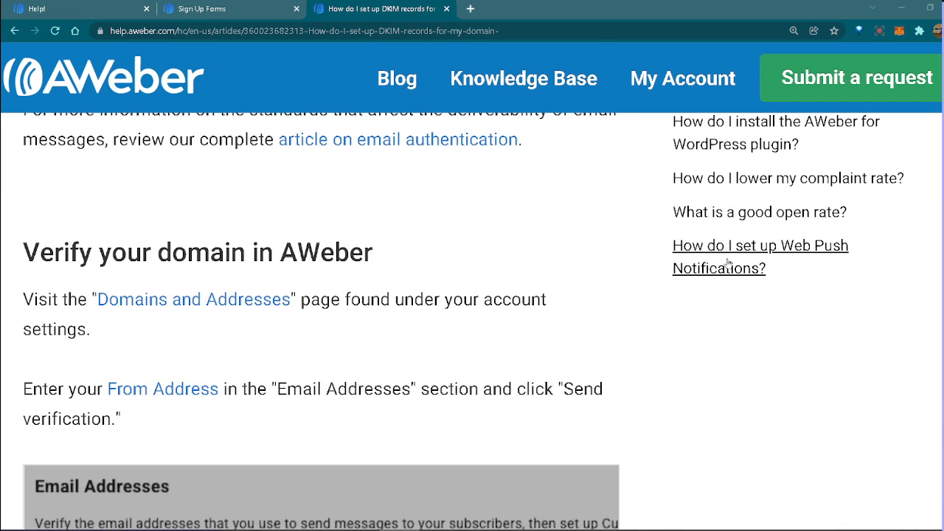
Step: Scroll up from the verification screenshots to the DKIM article's title and table of contents
scroll("up", 3)
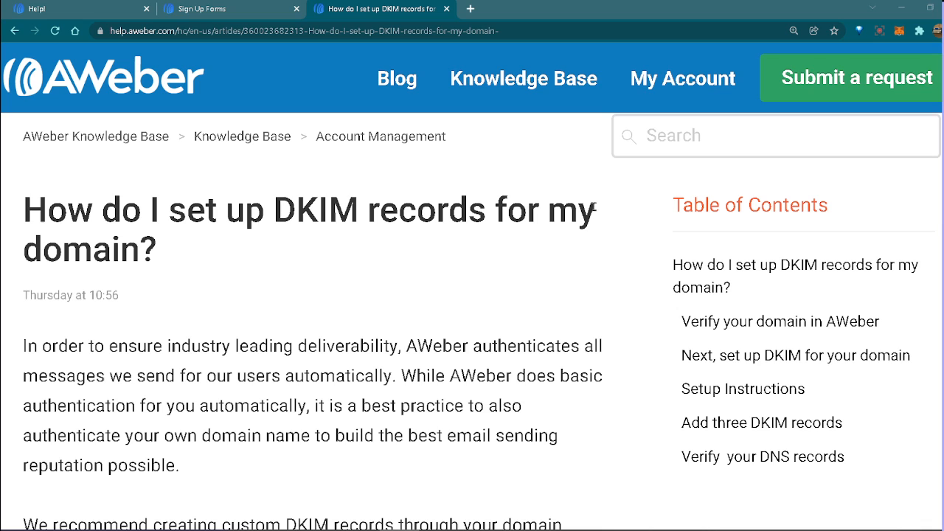
mouse_move(593, 206)
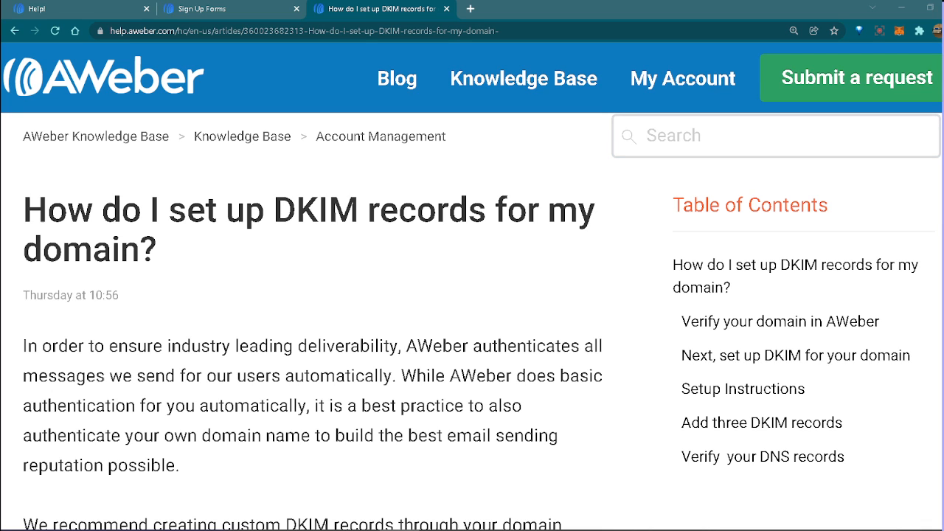
mouse_move(926, 242)
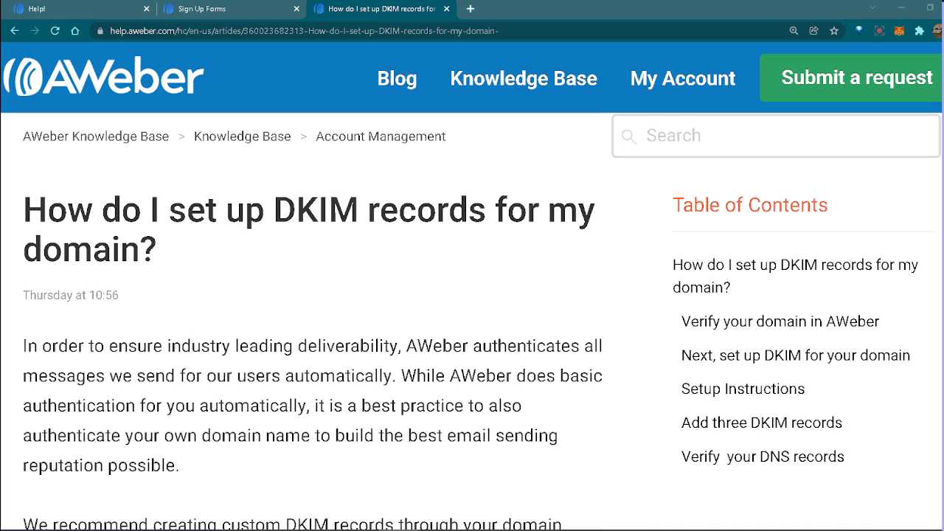
mouse_move(778, 321)
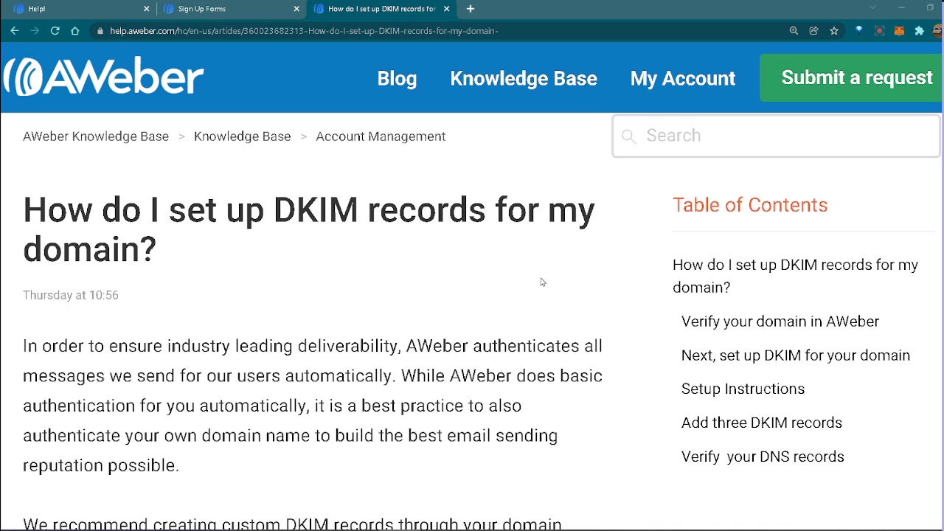
Step: Scroll down past the introduction to the 'Verify your domain in AWeber' section
scroll("down", 3)
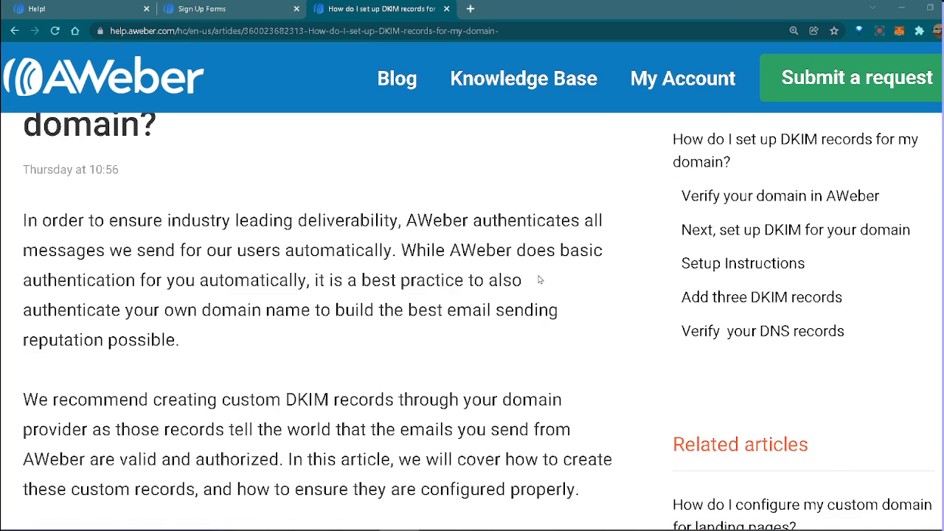
scroll("down", 3)
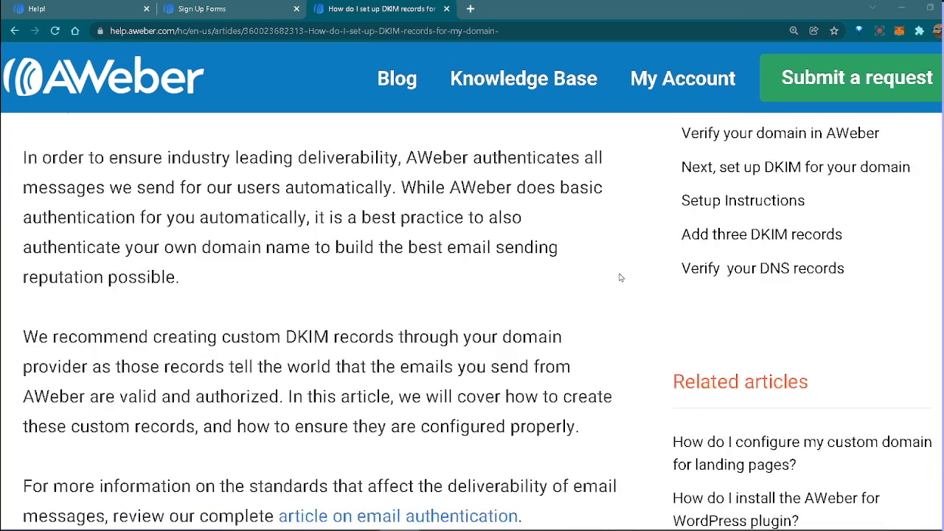
scroll("down", 3)
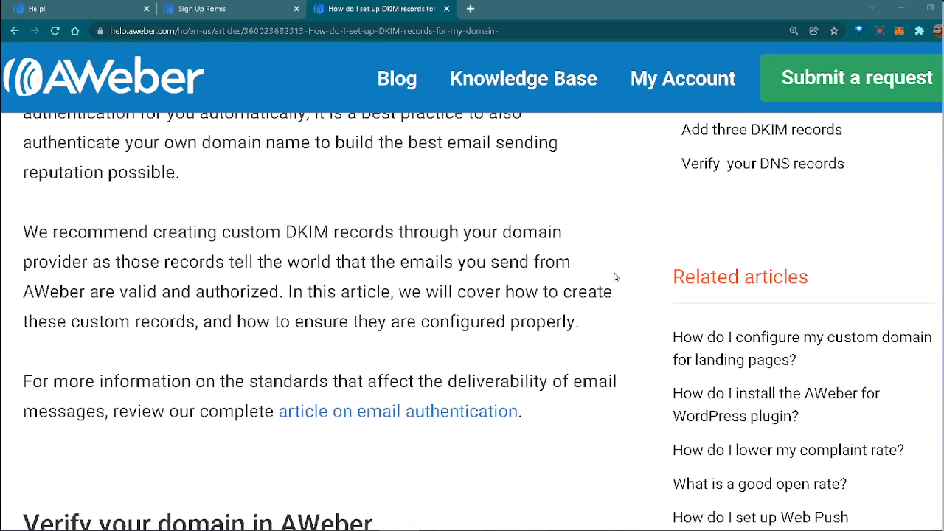
scroll("down", 3)
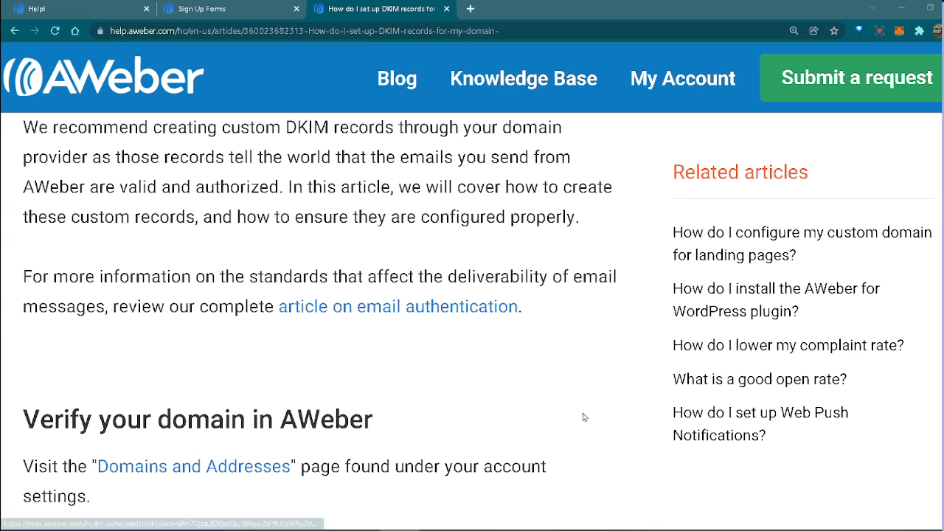
scroll("down", 3)
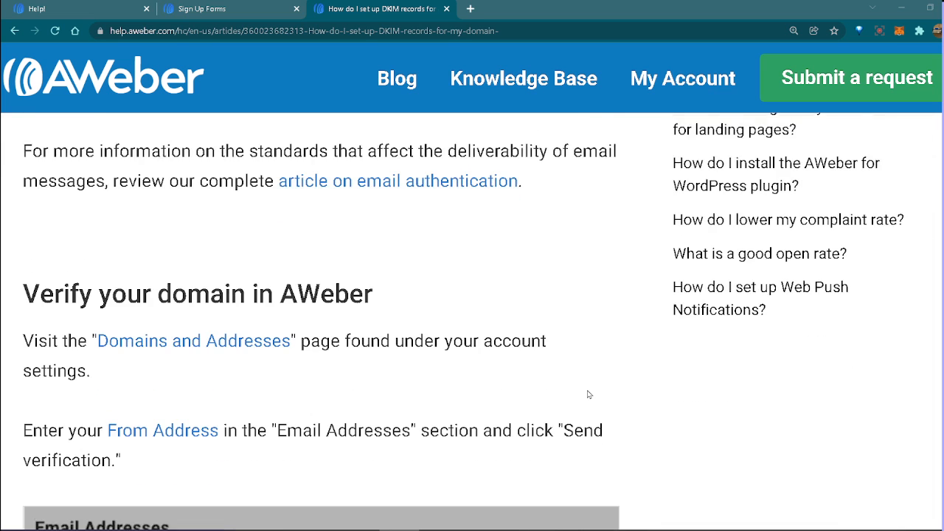
scroll("down", 3)
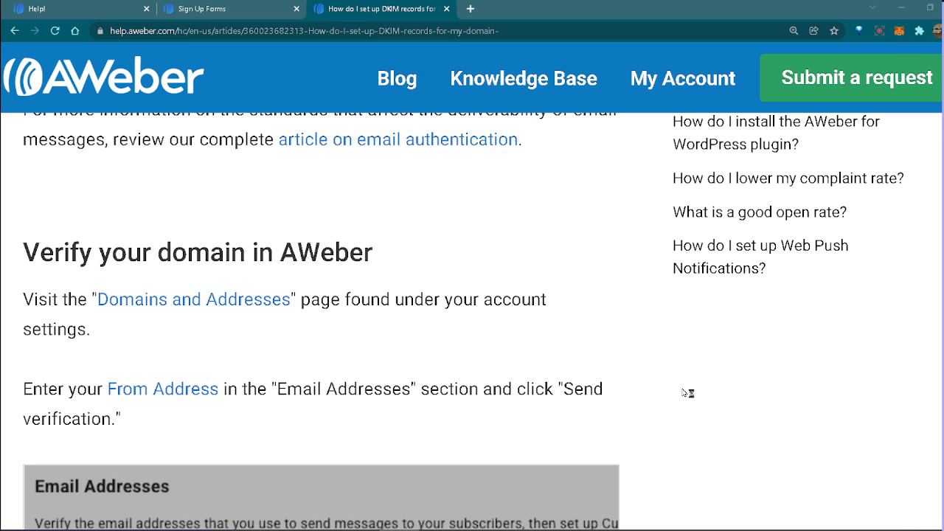
mouse_move(683, 392)
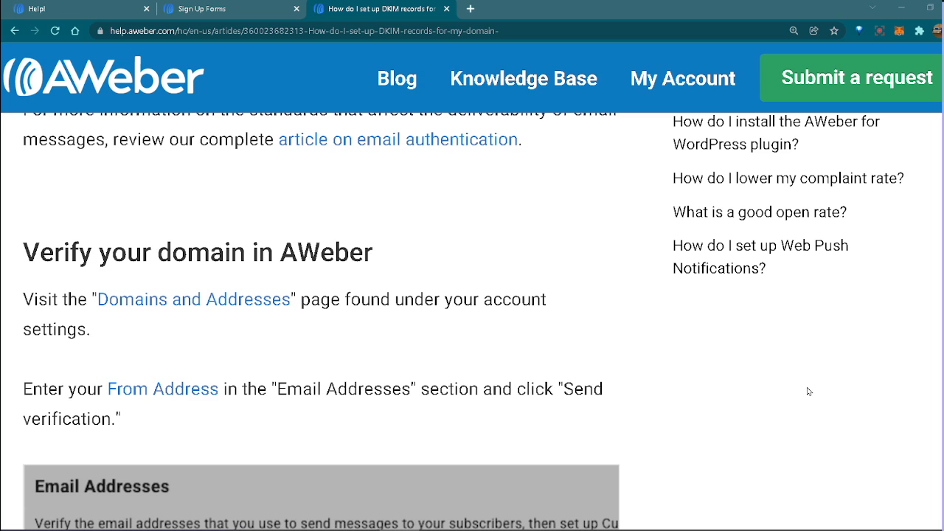
mouse_move(790, 392)
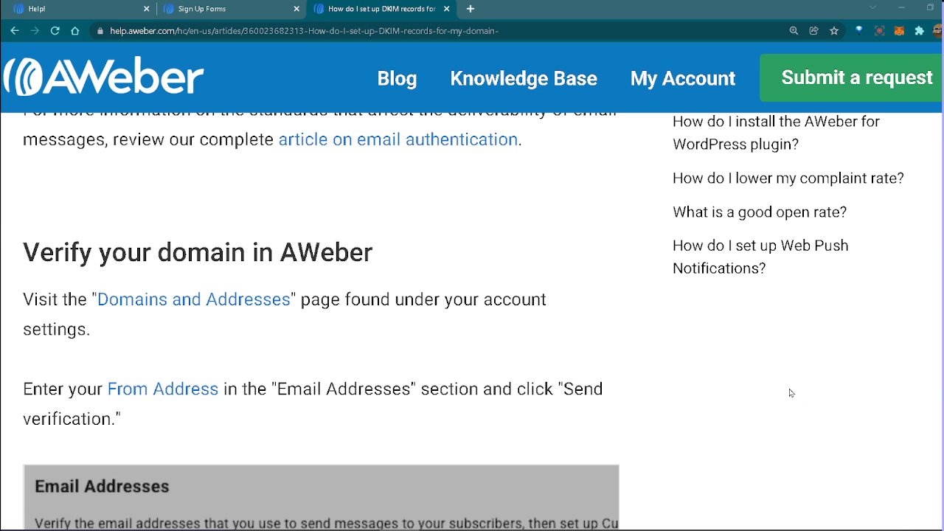
mouse_move(793, 379)
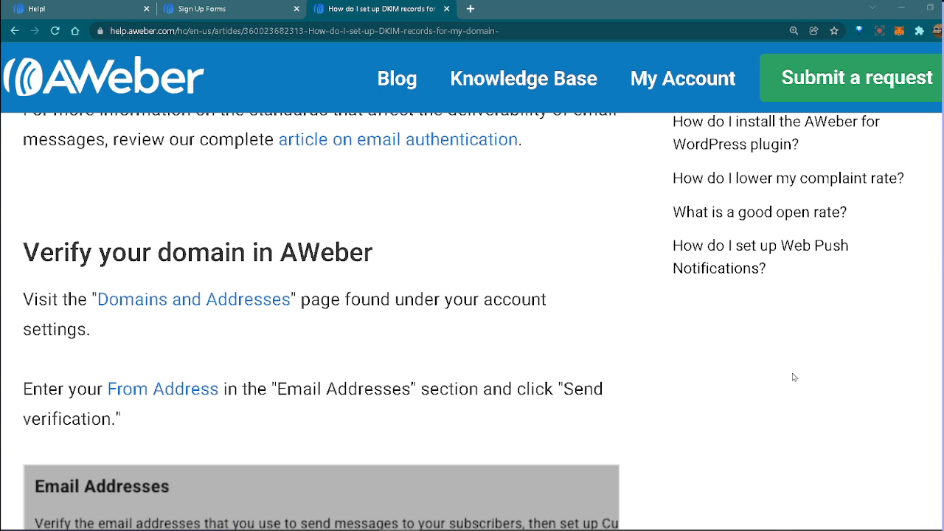
mouse_move(801, 374)
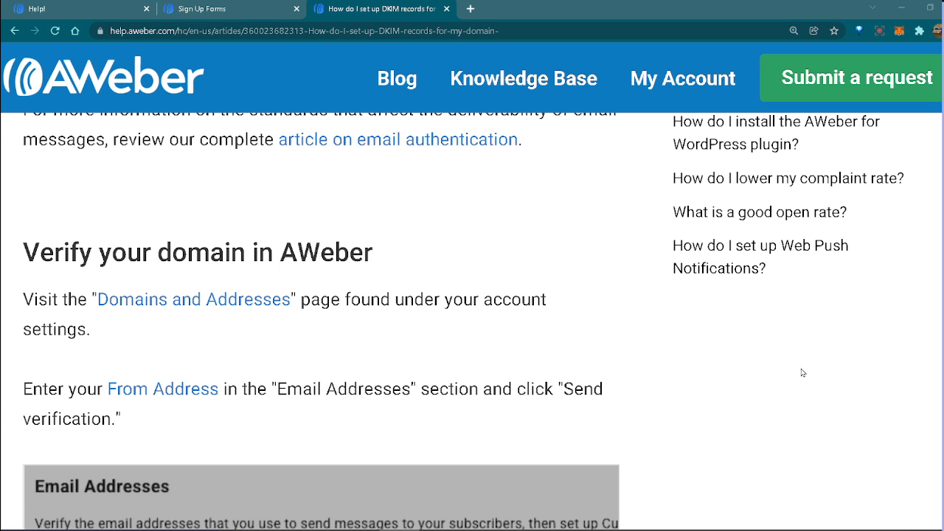
Step: Scroll past the Email Addresses screenshot and return to the article's title and table of contents
scroll("down", 3)
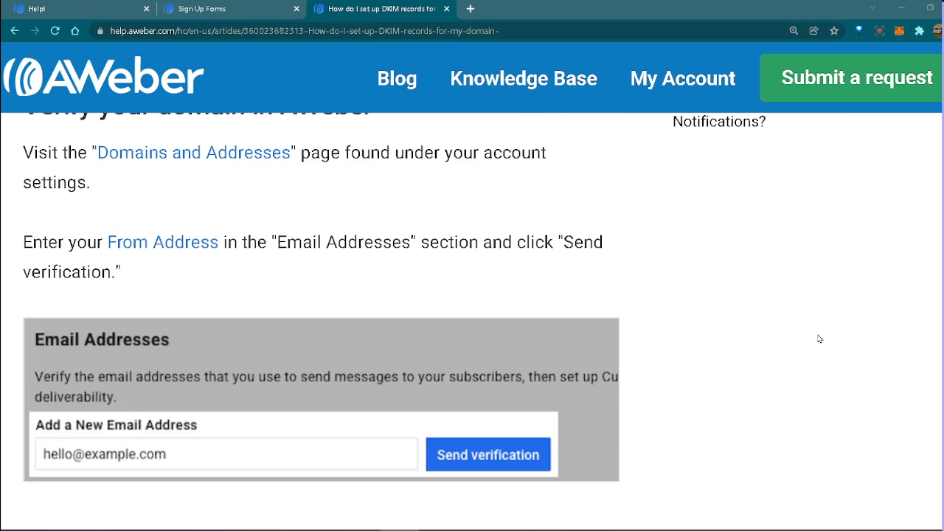
scroll("down", 3)
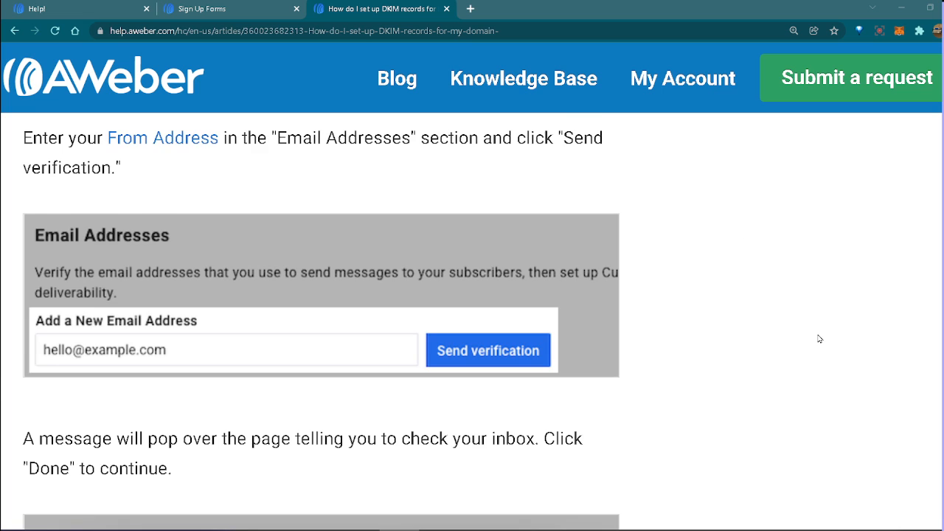
scroll("down", 3)
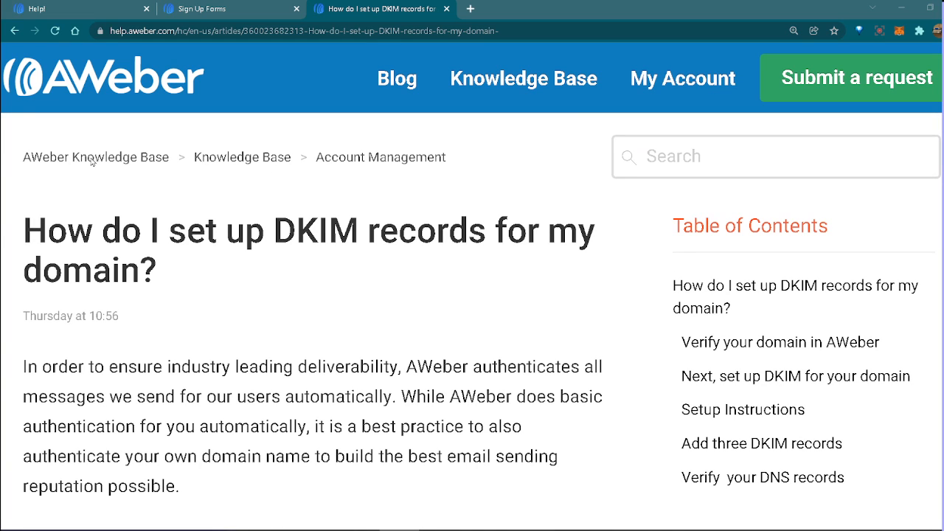
mouse_move(162, 172)
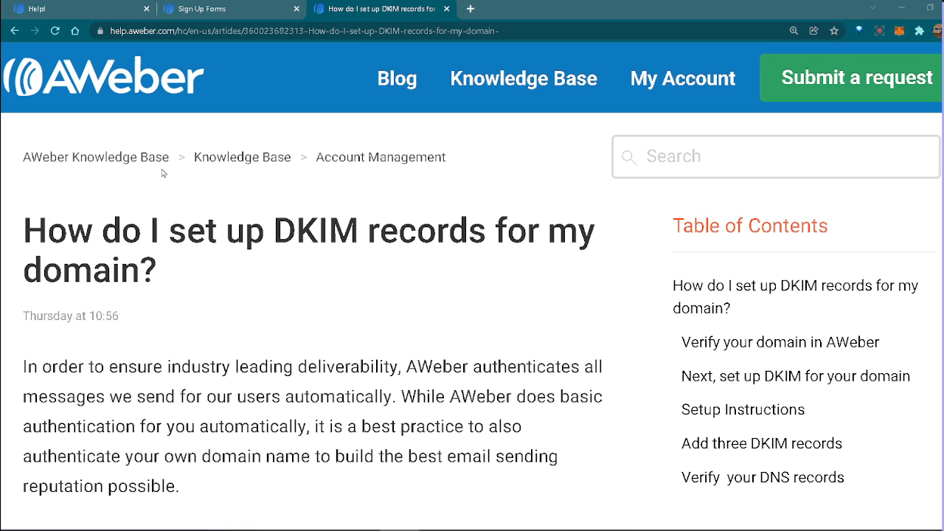
mouse_move(369, 286)
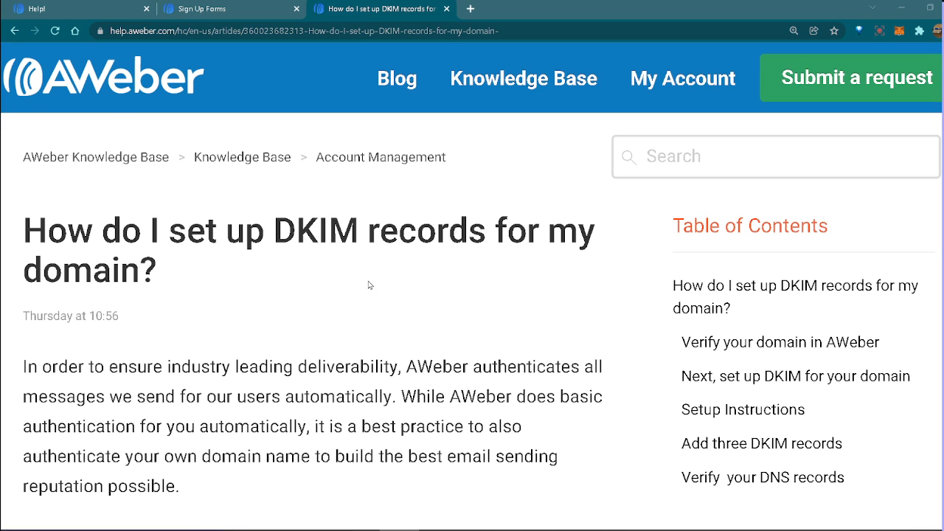
mouse_move(392, 304)
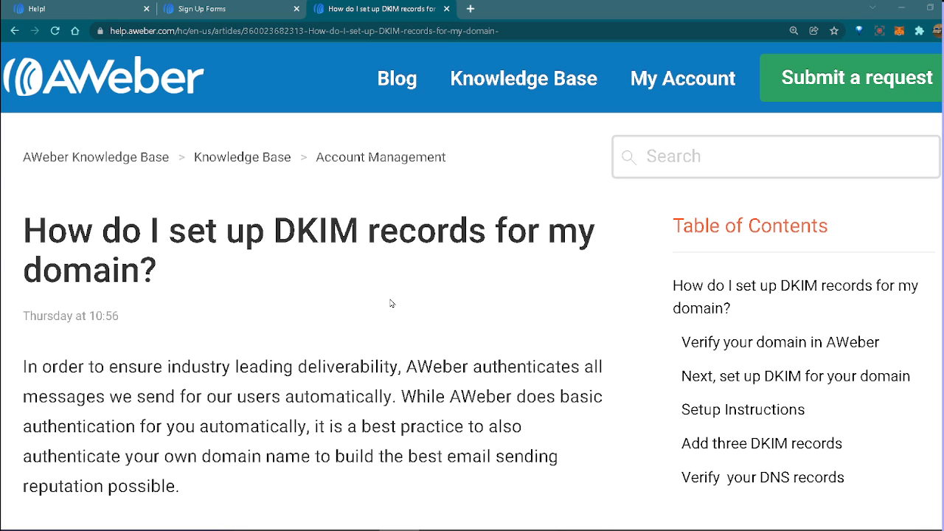
mouse_move(409, 327)
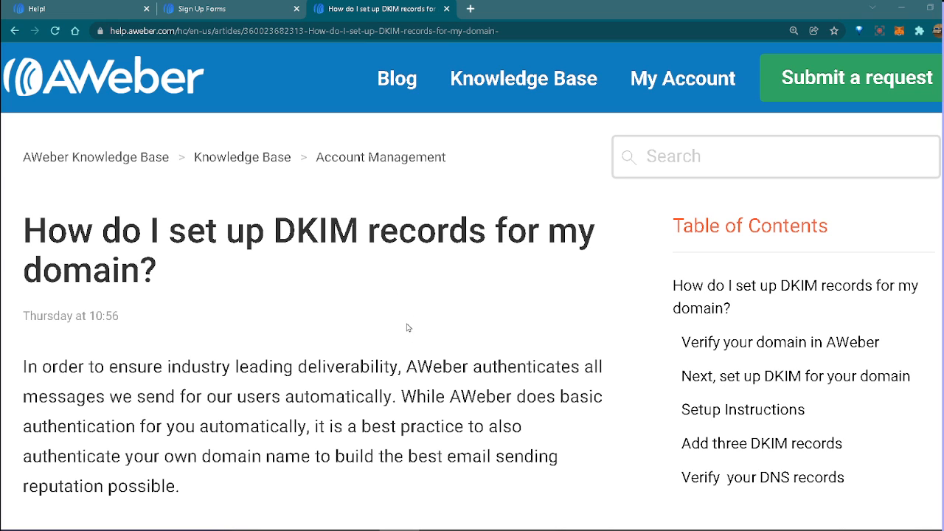
mouse_move(604, 492)
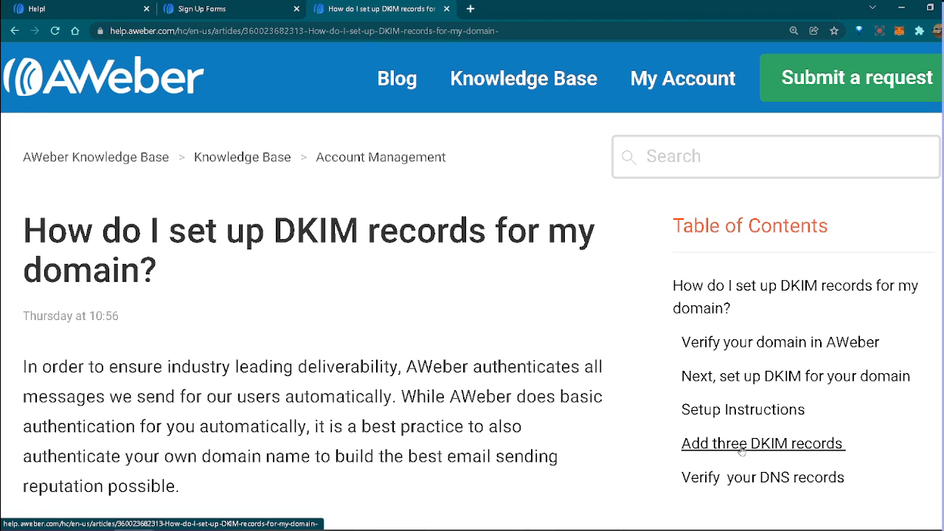
Step: Jump to the 'Add three DKIM records' section and bring the three CNAME records table into view
left_click(762, 443)
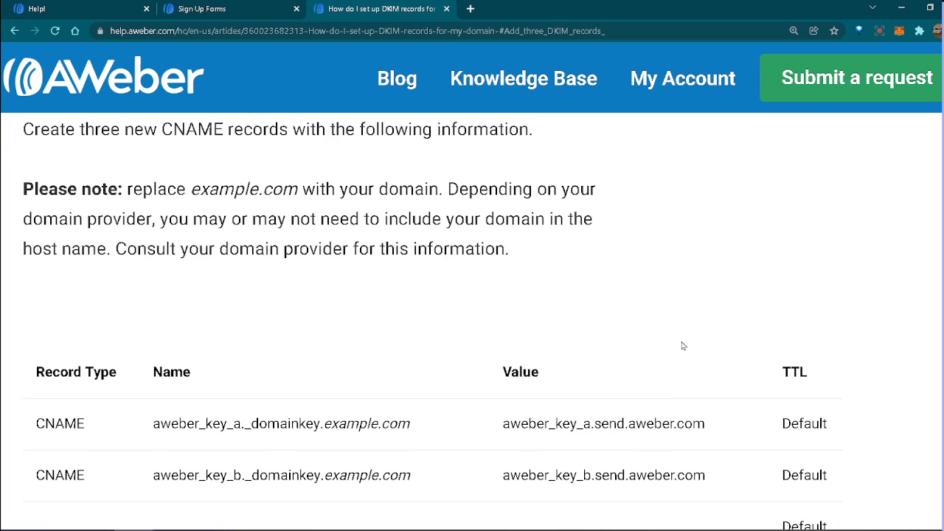
scroll("down", 3)
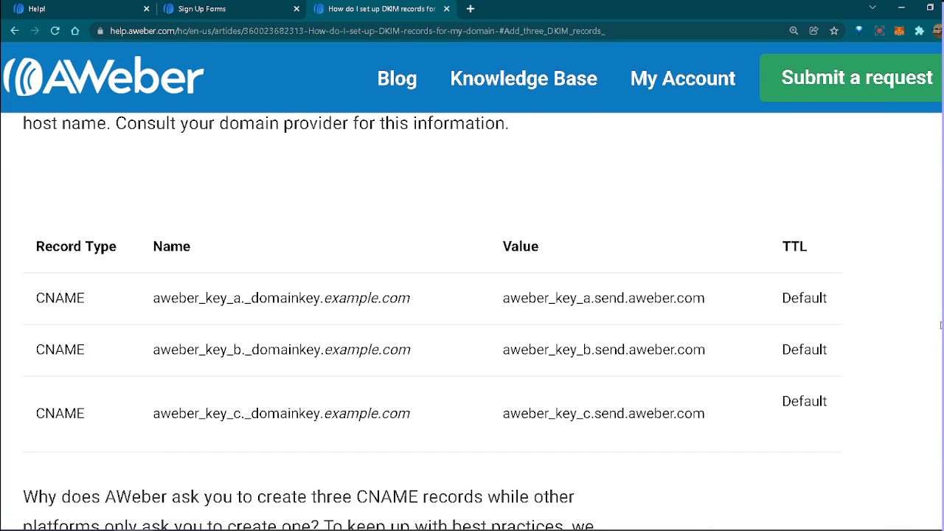